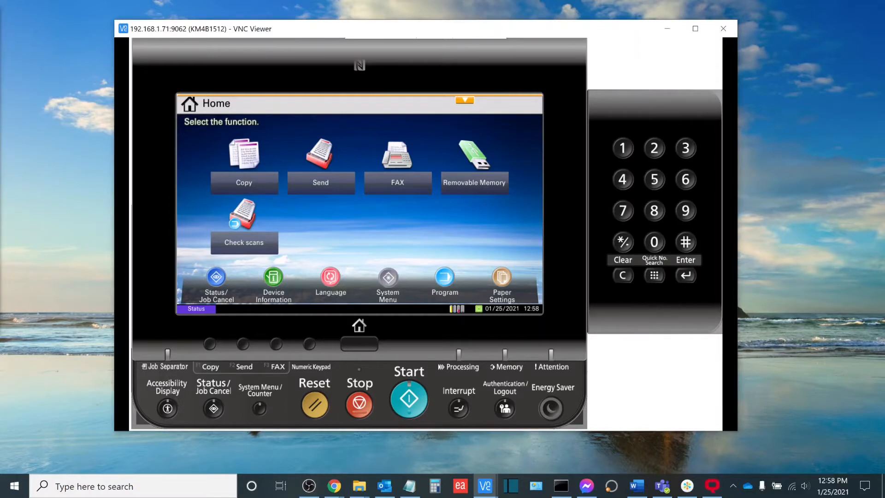
Go from System Menu through Common Settings to the Function Defaults page
left_click(388, 282)
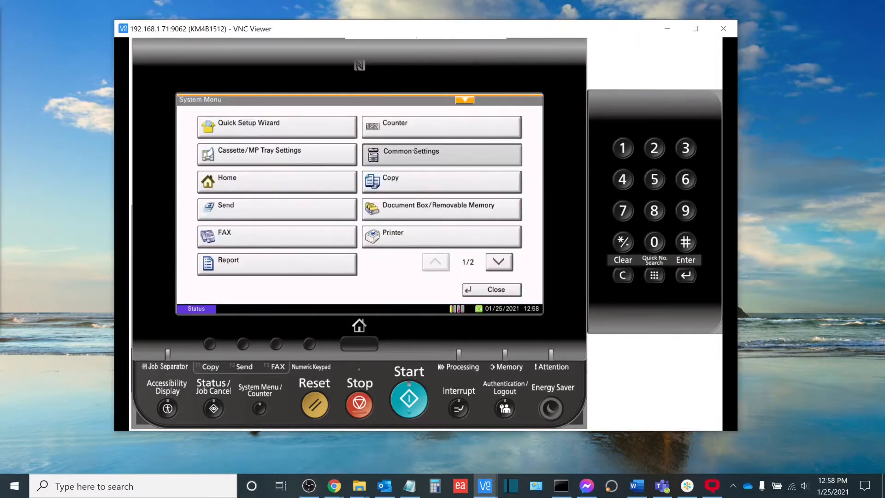
left_click(441, 155)
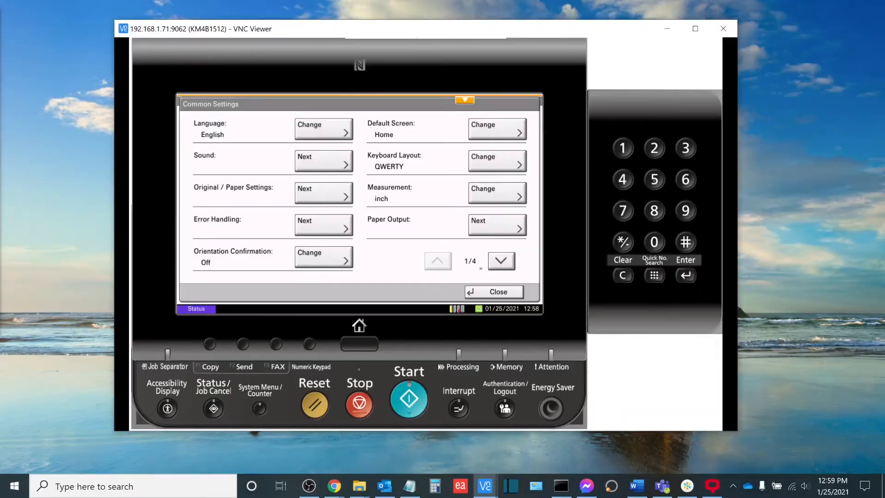
left_click(500, 260)
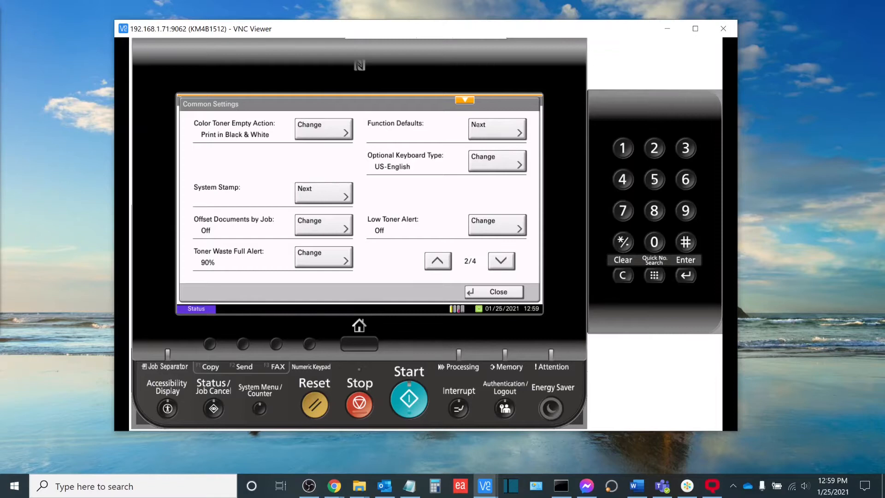
left_click(497, 129)
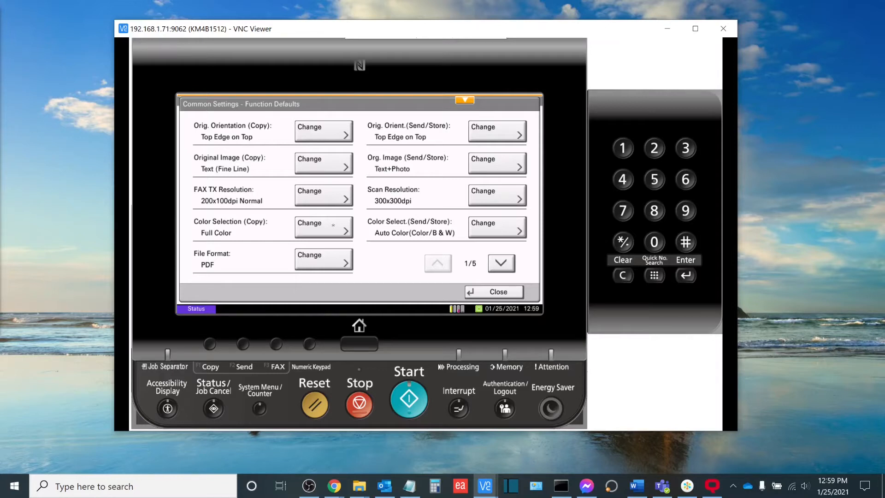
Set default copy color to Black & White and scan resolution to 200x400dpi Super Fine
left_click(308, 224)
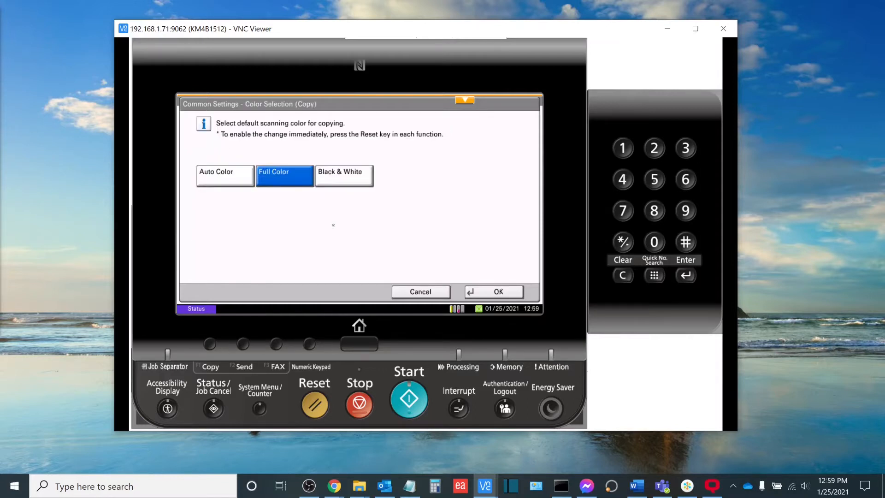
left_click(344, 176)
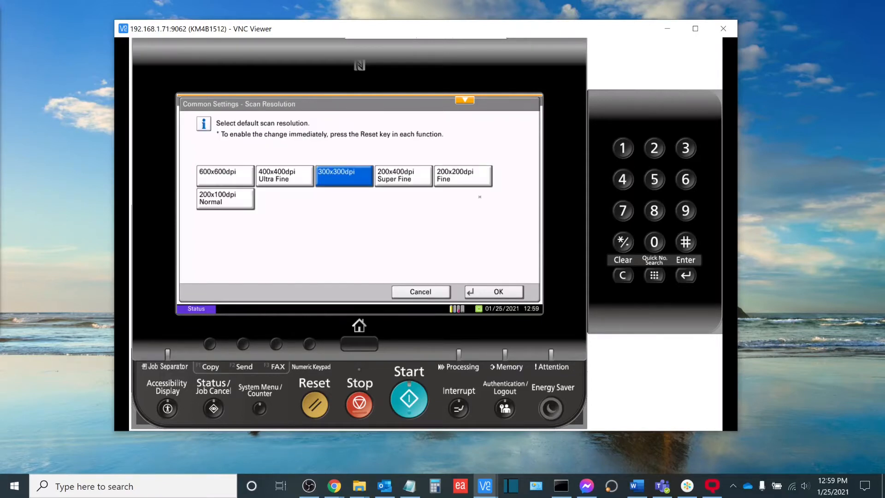
left_click(403, 175)
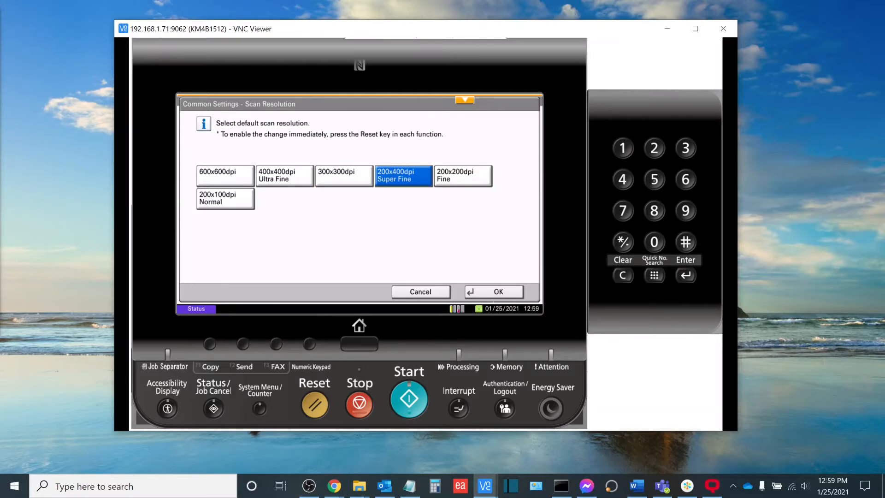
left_click(493, 291)
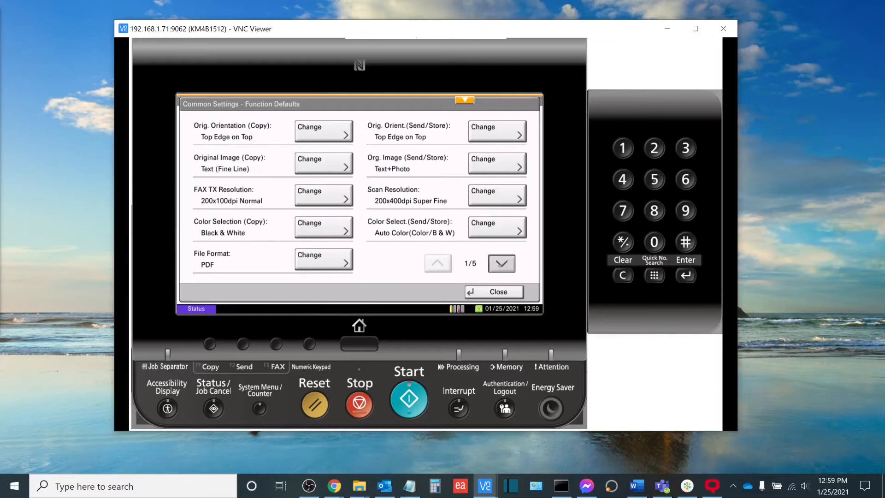
left_click(501, 264)
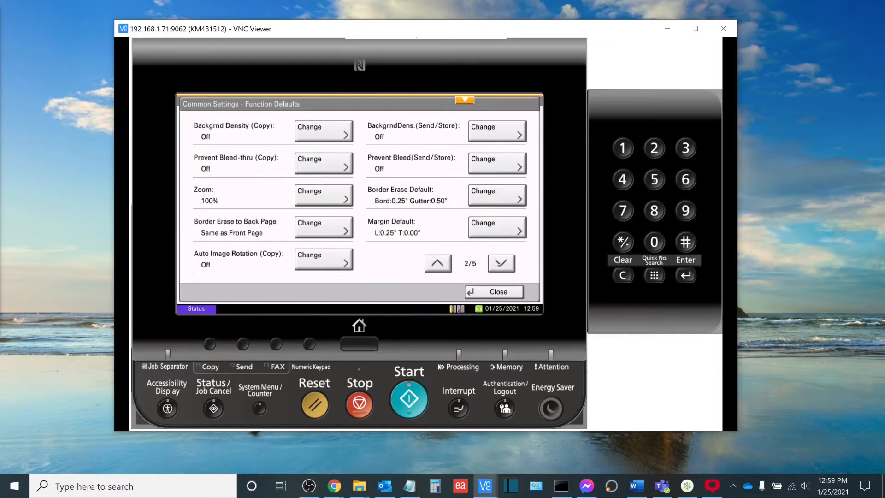
left_click(501, 263)
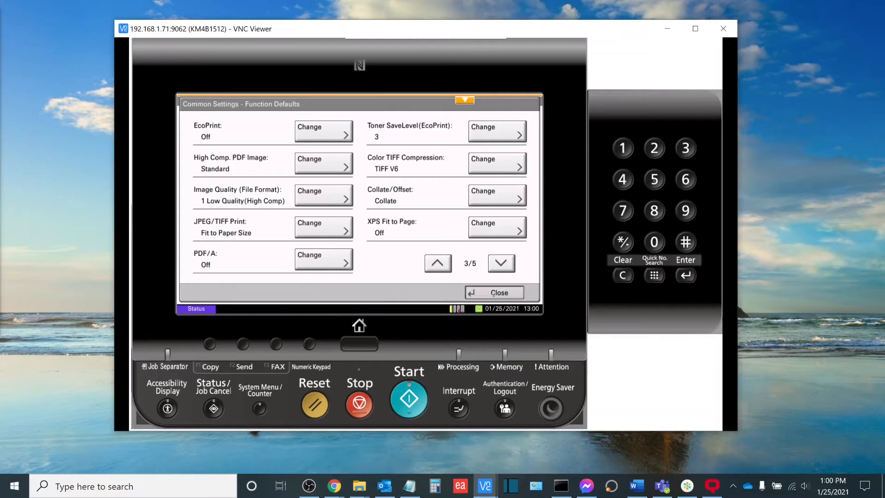
Close Function Defaults and cancel out of the Address Book to the Home screen
left_click(493, 292)
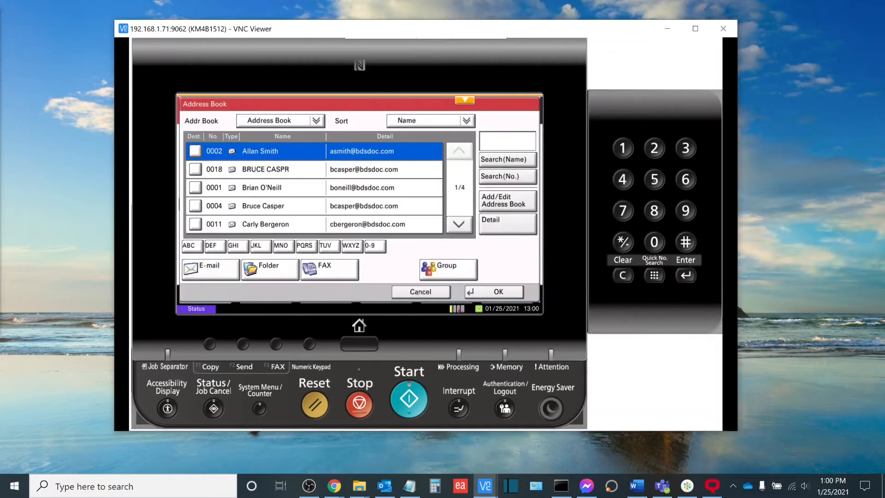
left_click(421, 291)
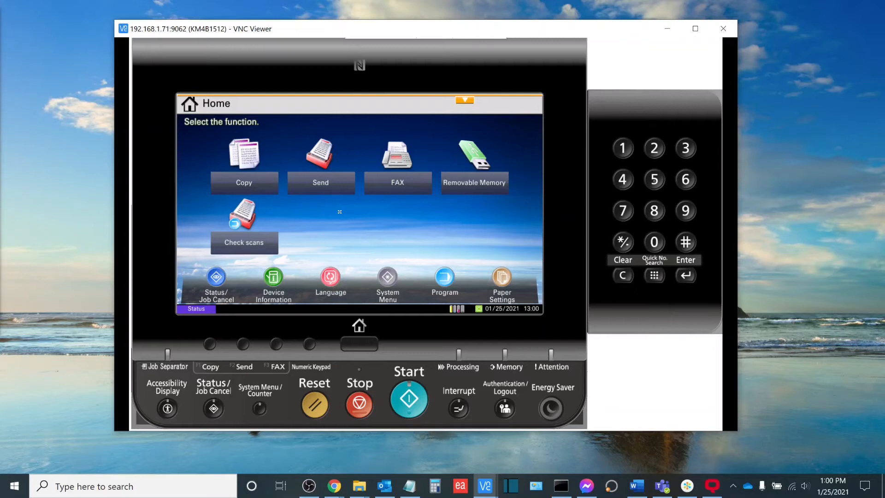
mouse_move(334, 486)
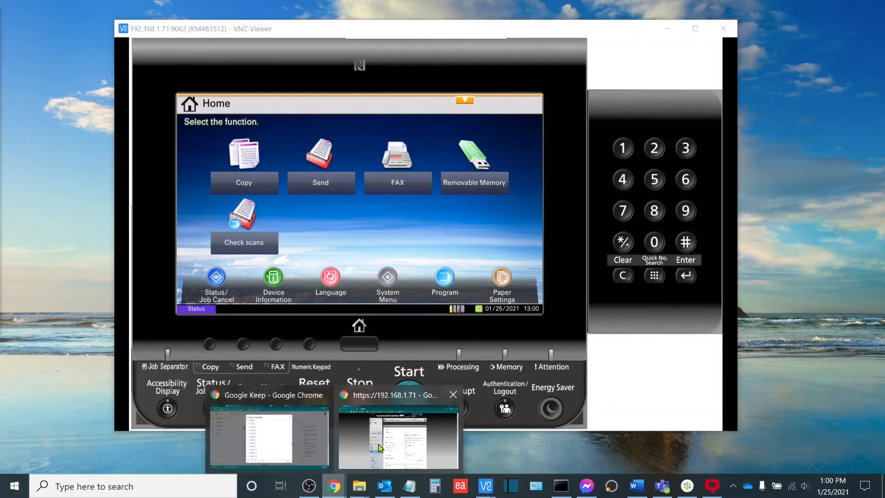
Switch to Chrome and open the Command Center RX Home status page
left_click(397, 435)
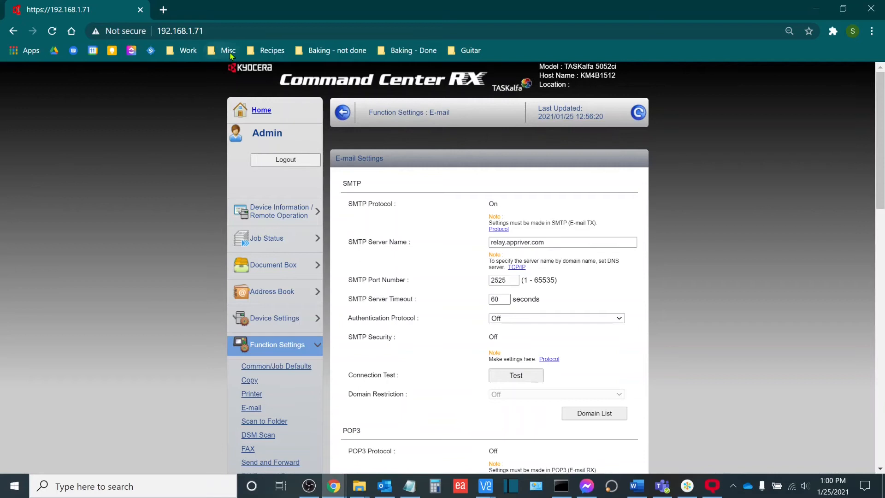
left_click(180, 30)
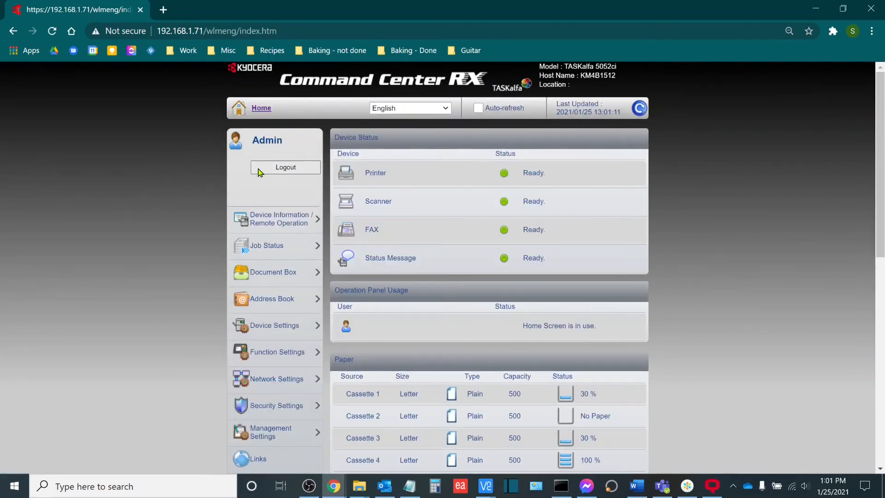
Log out, log back in as Admin, and expand the Function Settings menu
left_click(285, 167)
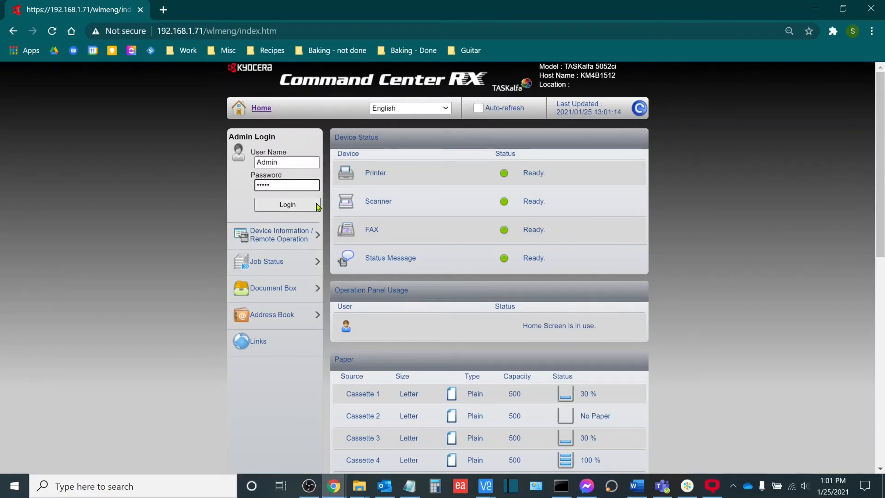
mouse_move(311, 225)
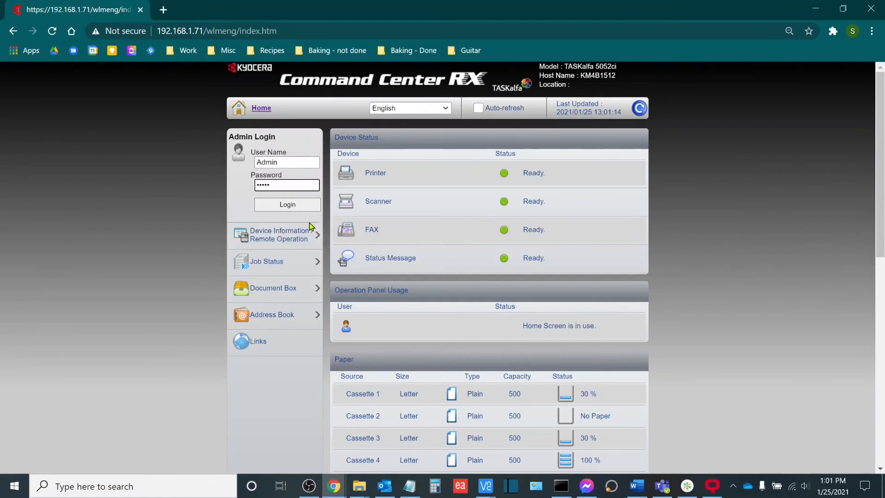
left_click(287, 204)
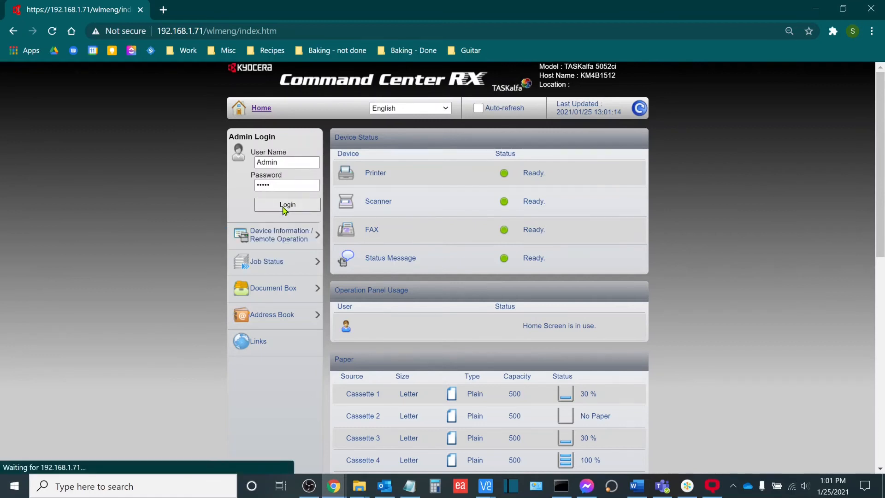
left_click(286, 205)
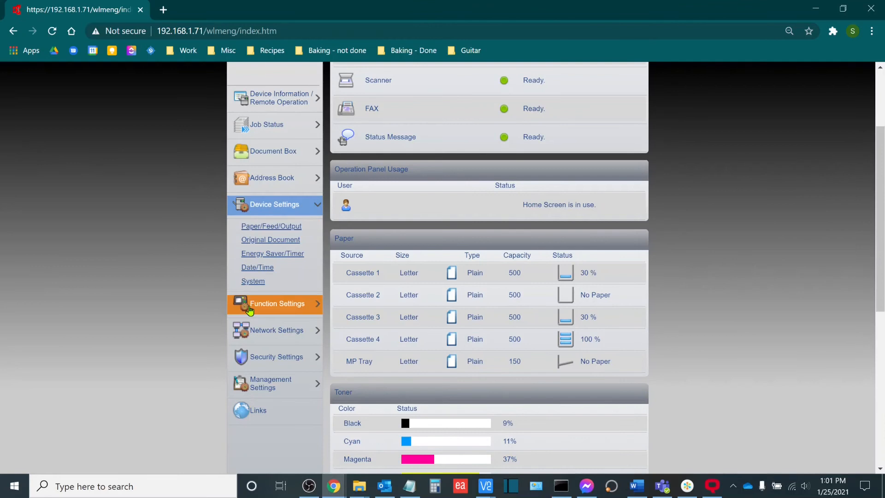
left_click(277, 303)
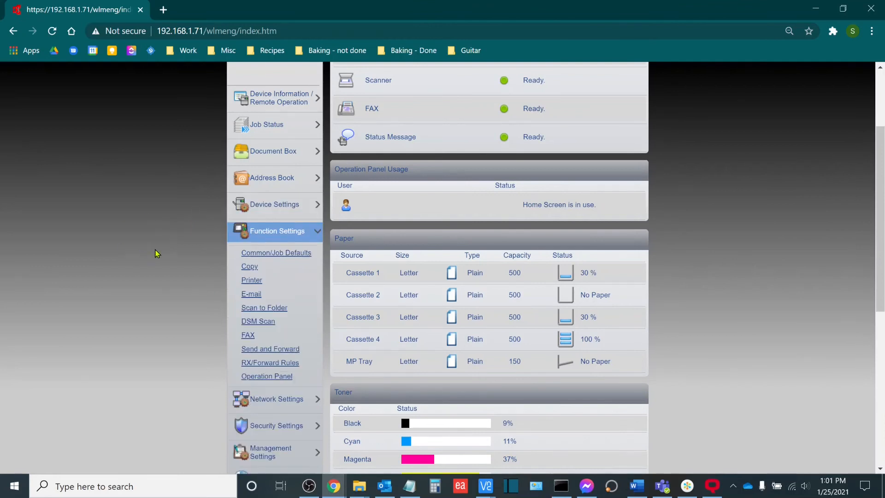
Open Common/Job Defaults, scroll through its settings, and refresh the page
left_click(276, 252)
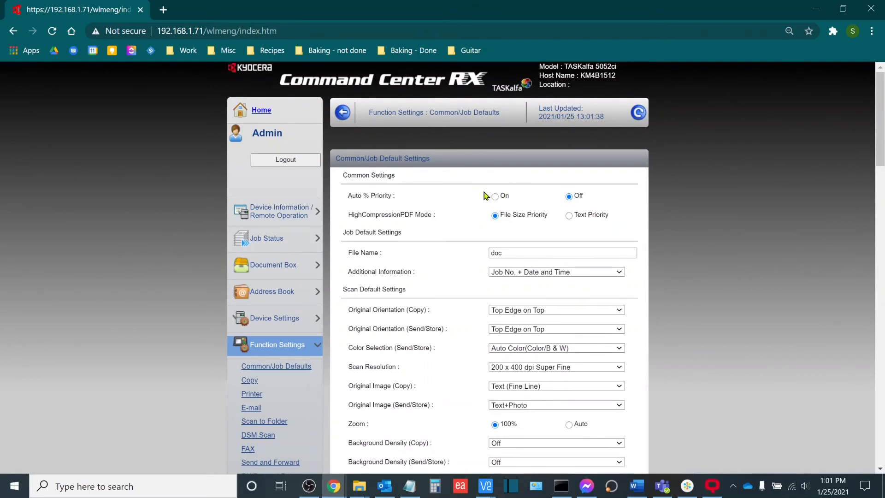
scroll("down", 3)
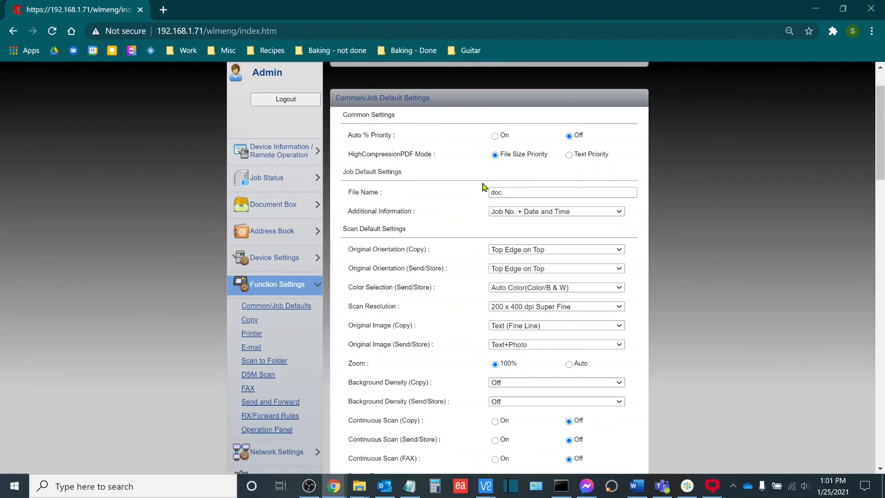
scroll("down", 3)
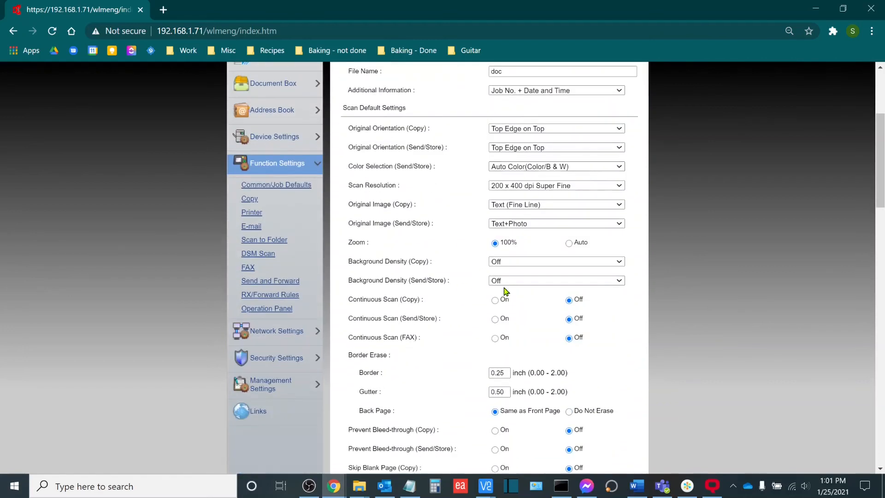
scroll("down", 3)
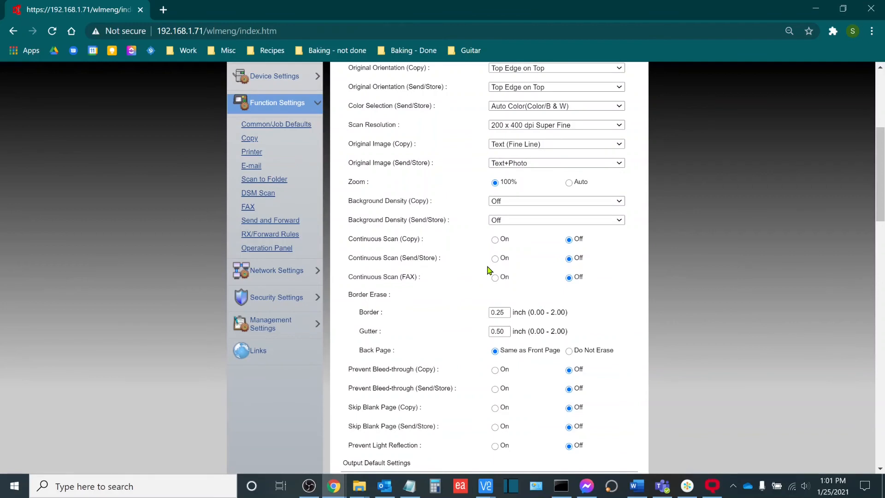
scroll("down", 3)
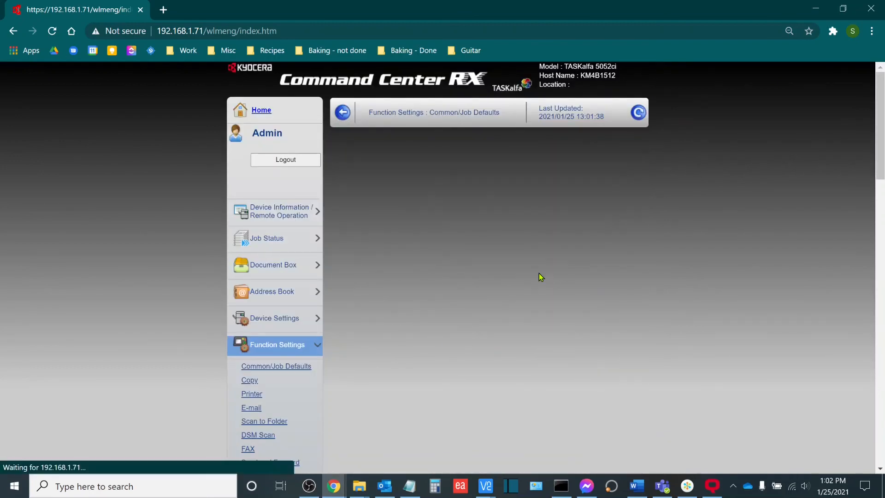
left_click(276, 365)
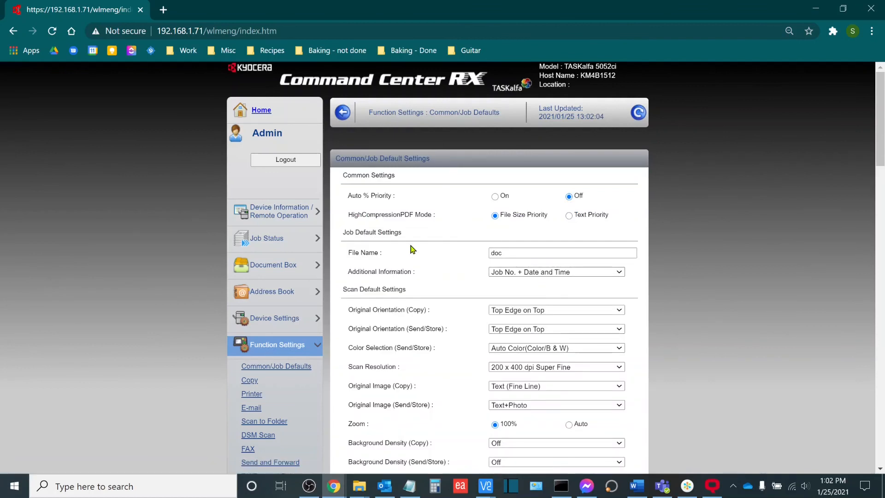